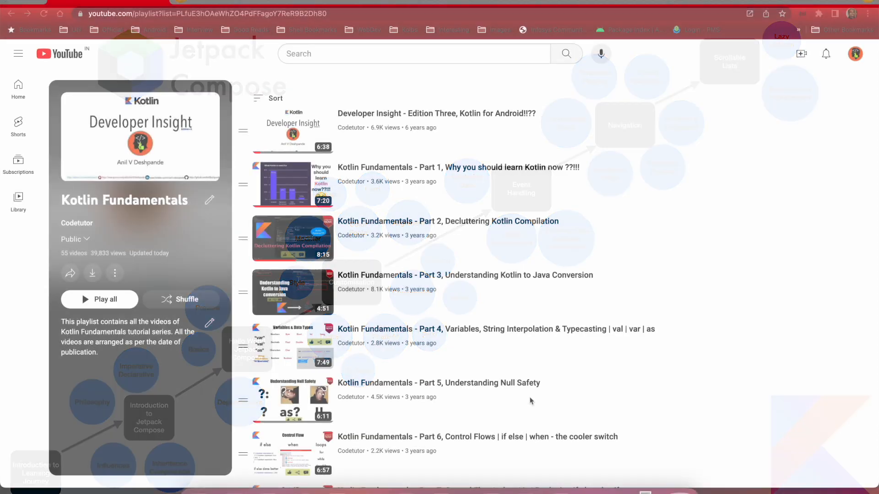
{"action": "scroll", "scroll_direction": "down", "scroll_amount": 3}
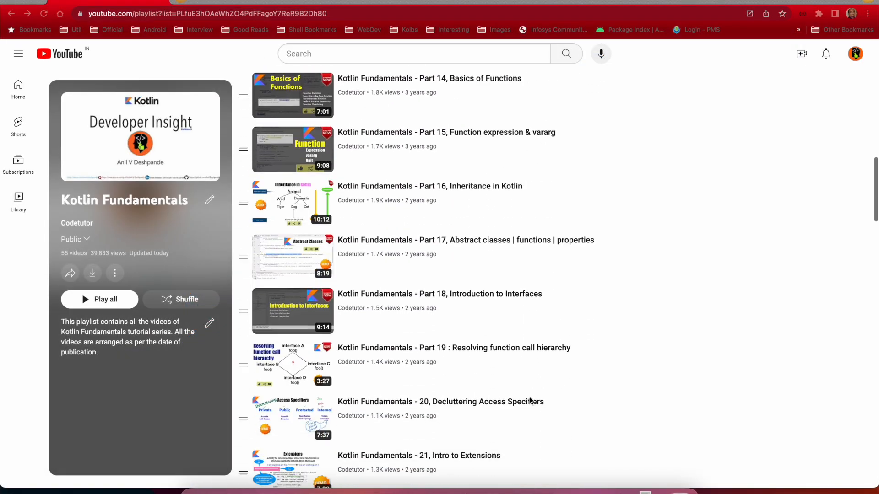
{"action": "scroll", "scroll_direction": "down", "scroll_amount": 3}
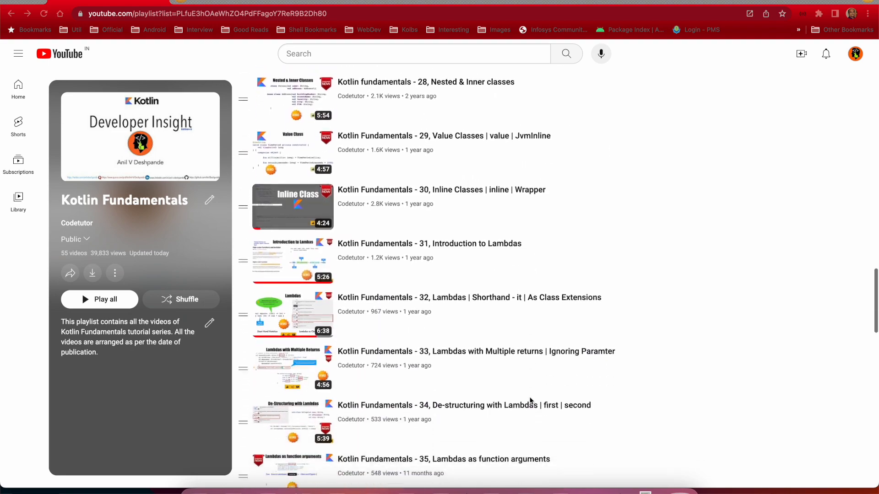
{"action": "scroll", "scroll_direction": "down", "scroll_amount": 3}
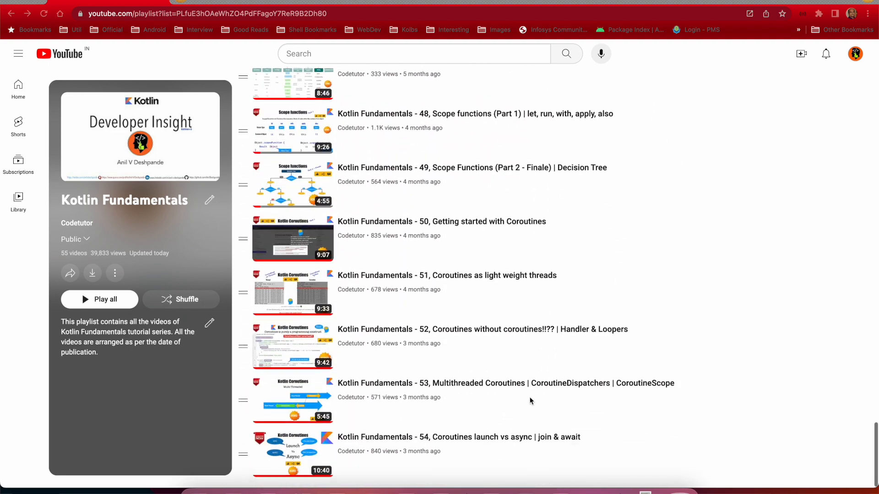
{"action": "scroll", "scroll_direction": "down", "scroll_amount": 3}
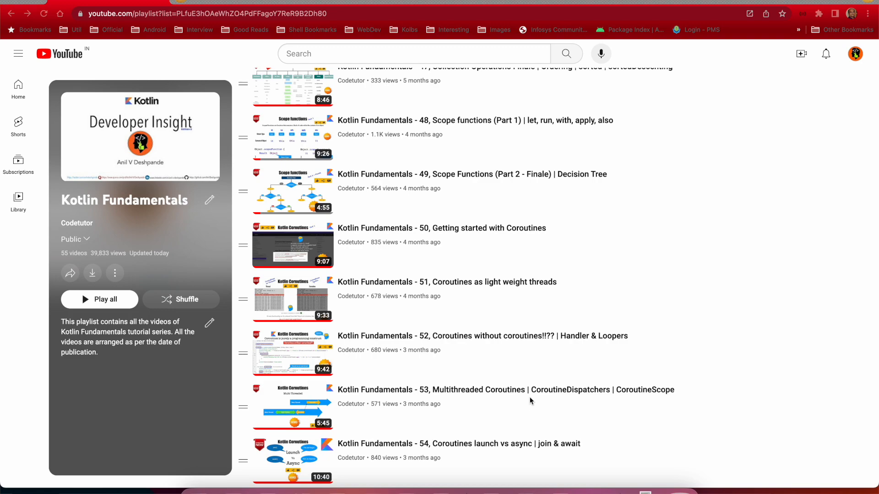
{"action": "mouse_move", "coordinate": [813, 109]}
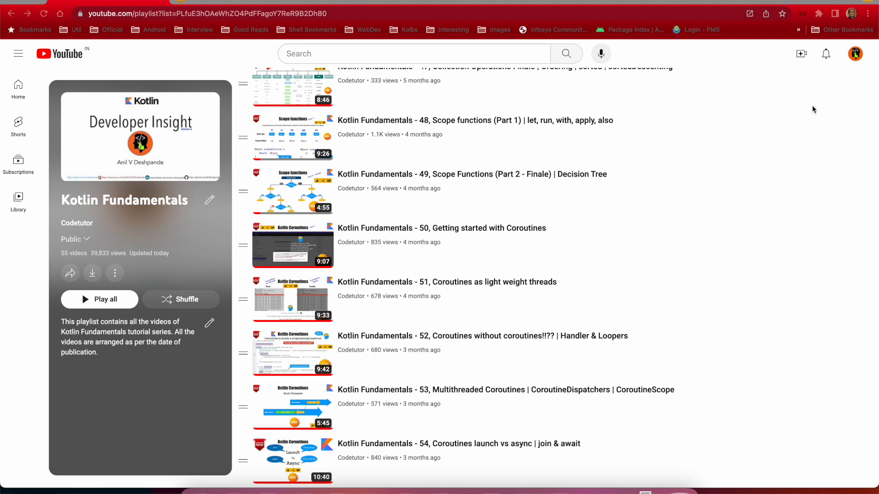